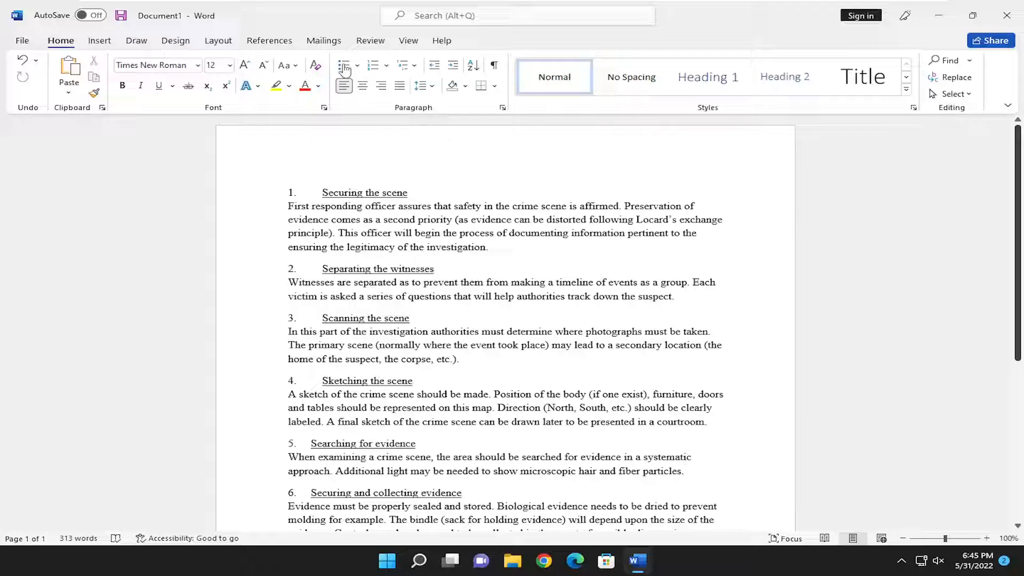
# Show the References ribbon with its Index group above the crime scene document.
pyautogui.click(270, 40)
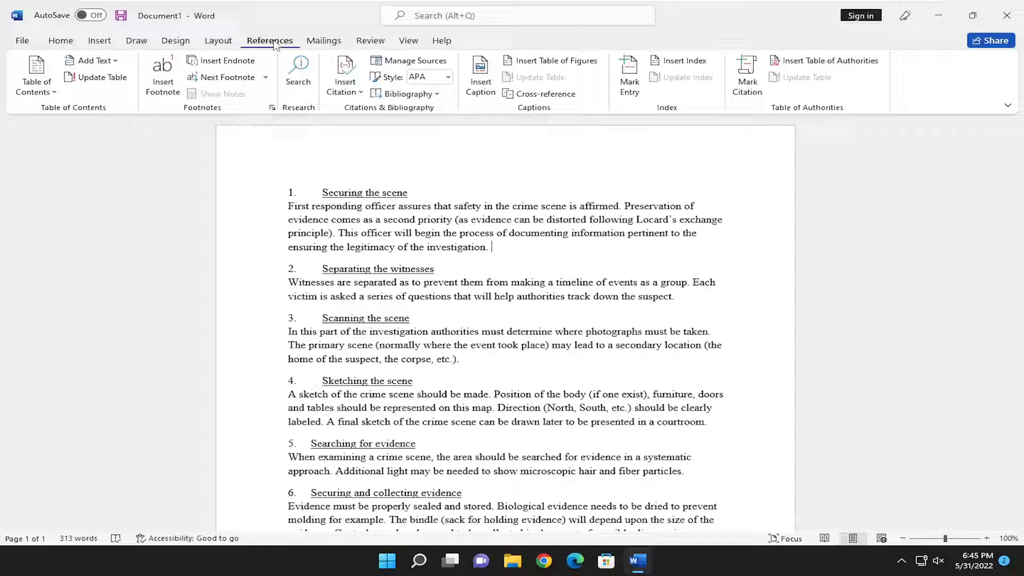
pyautogui.moveTo(623, 85)
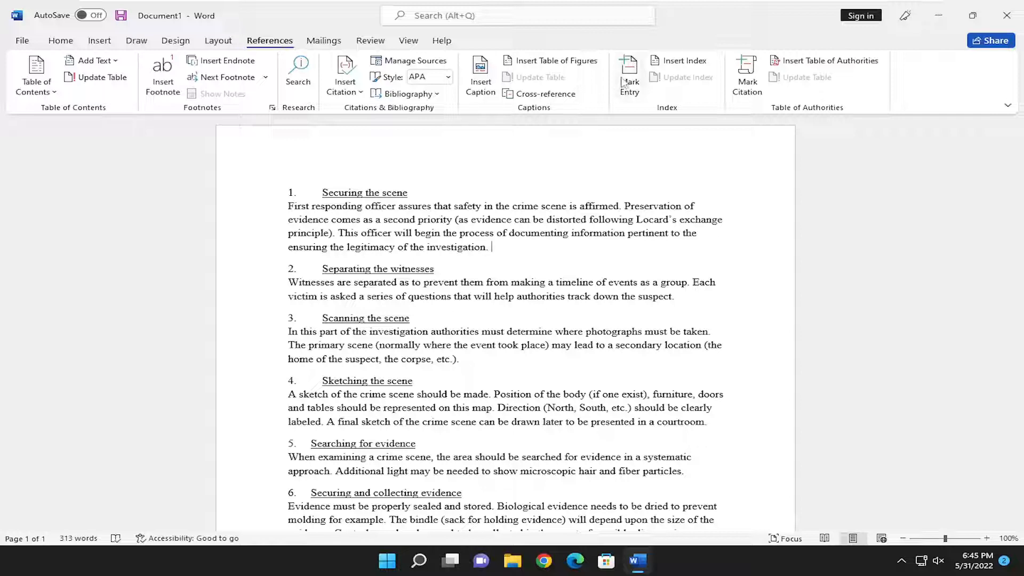
pyautogui.moveTo(622, 81)
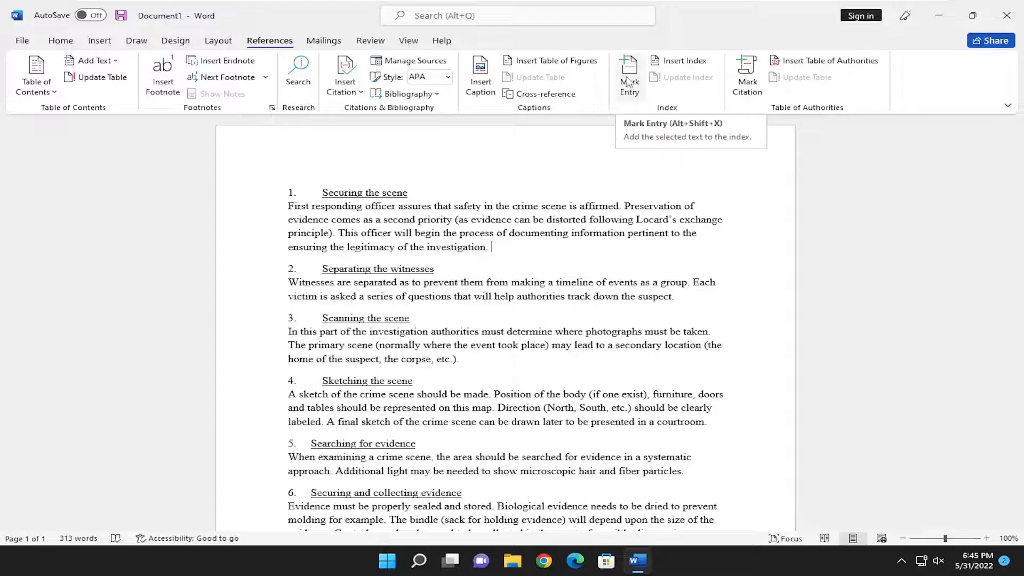
# Mark "ensuring the legitimacy of the investigation." as an XE index entry via Mark Index Entry.
pyautogui.click(629, 69)
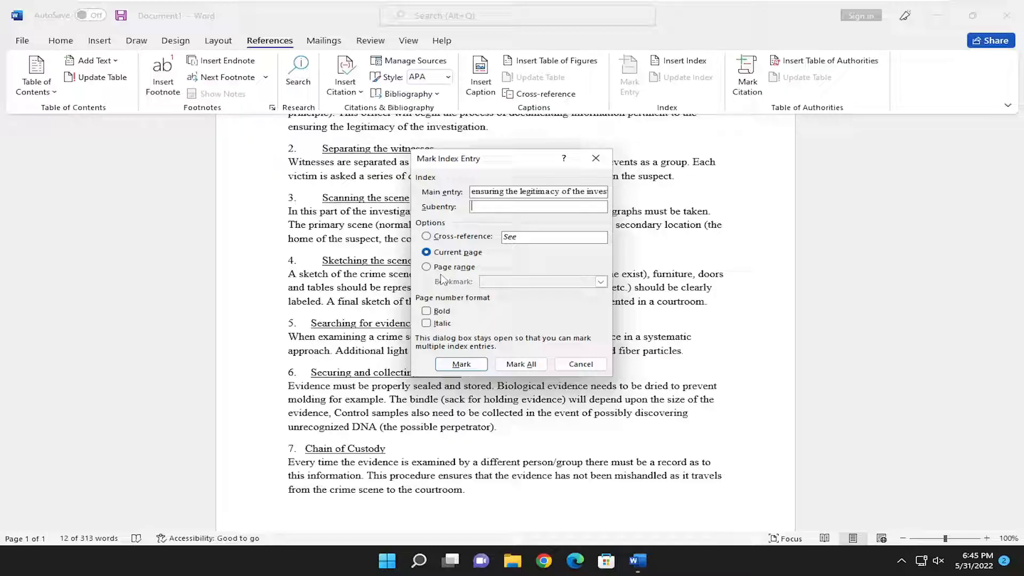
pyautogui.click(461, 365)
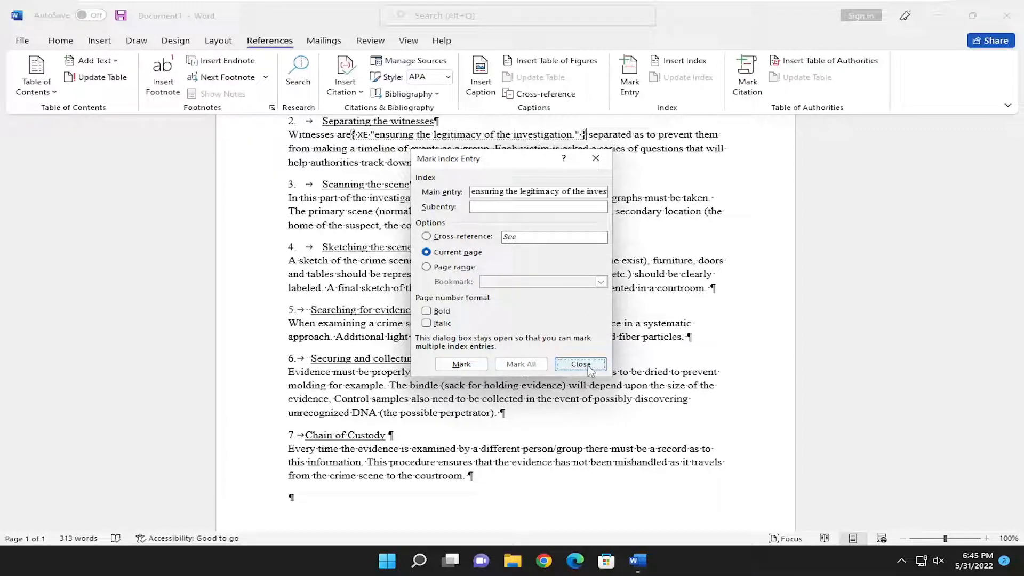
pyautogui.click(580, 365)
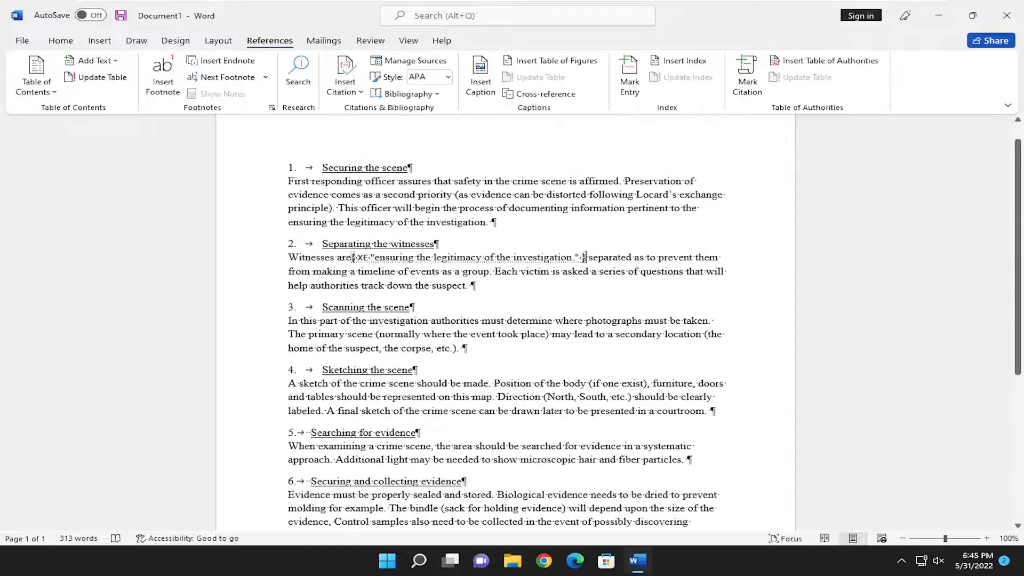